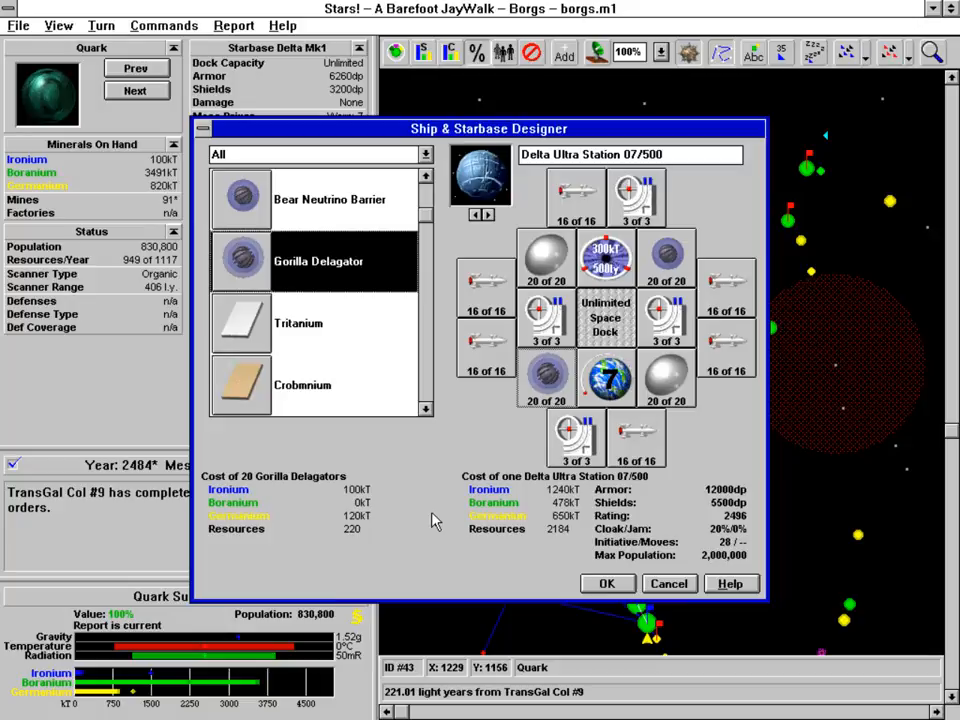
{"action": "mouse_move", "coordinate": [370, 456]}
{"action": "type", "text": "1"}
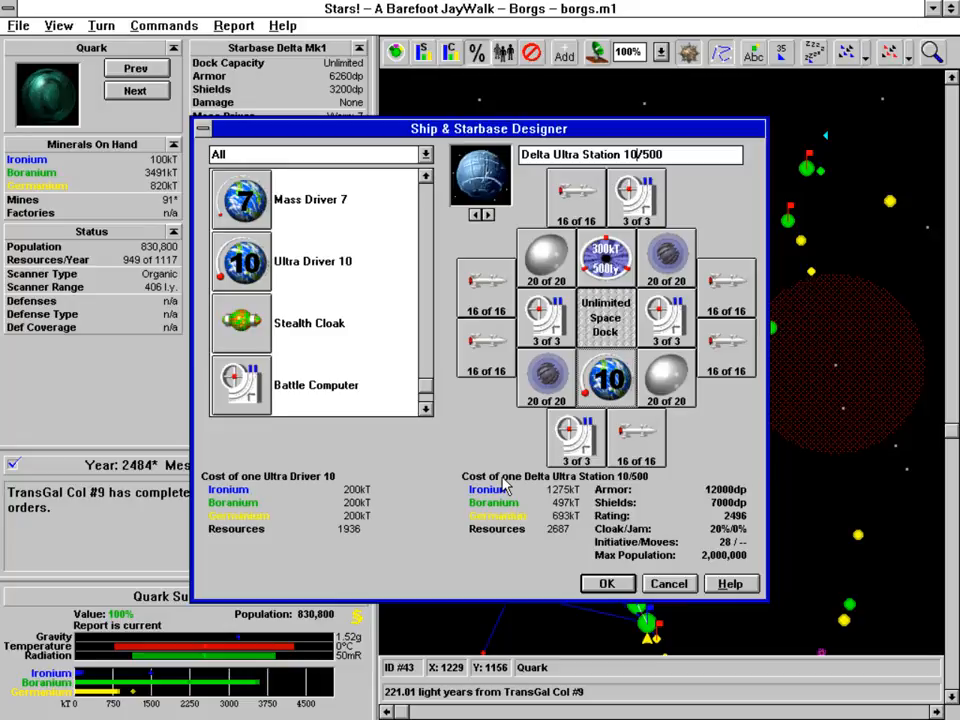
{"action": "mouse_move", "coordinate": [498, 504]}
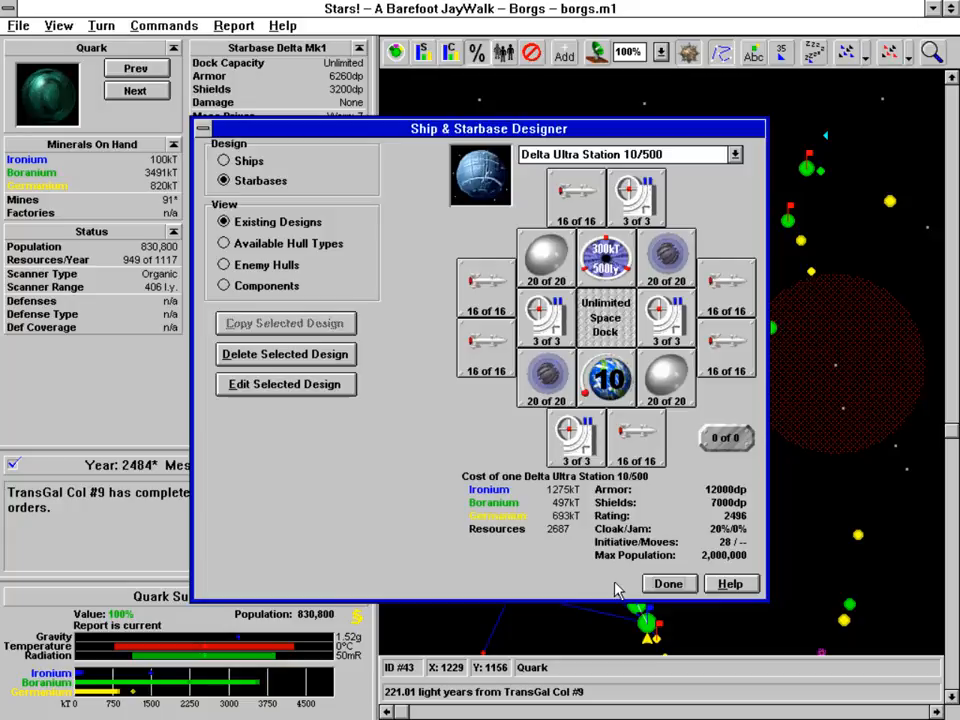
Bring up the saved Space Dock Beta Mk2 starbase design with its cost, armor and shield figures.
{"action": "left_click", "coordinate": [736, 154]}
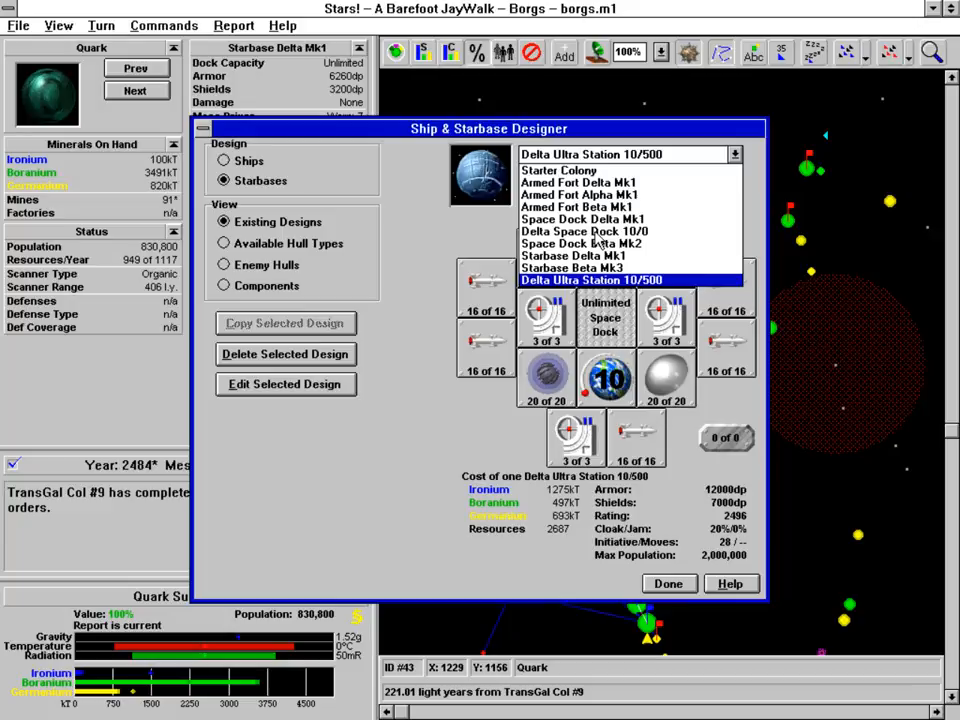
{"action": "left_click", "coordinate": [580, 242]}
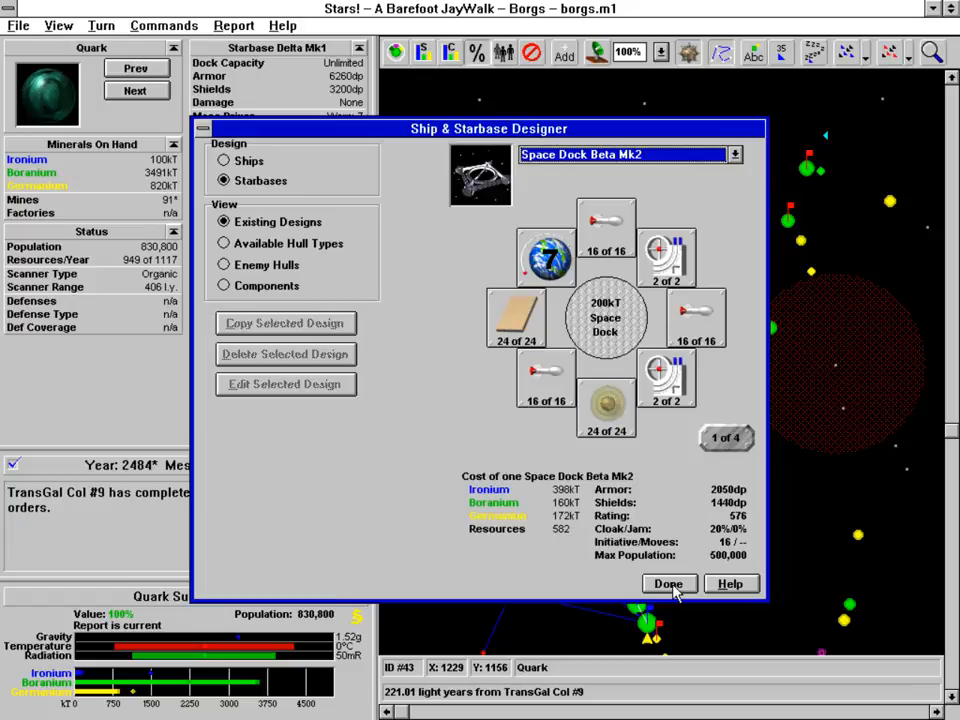
Leave the designer and cycle past Quark, Beacon and 668 to Petra's queue with its Delta Mk1 upgrades.
{"action": "left_click", "coordinate": [668, 584]}
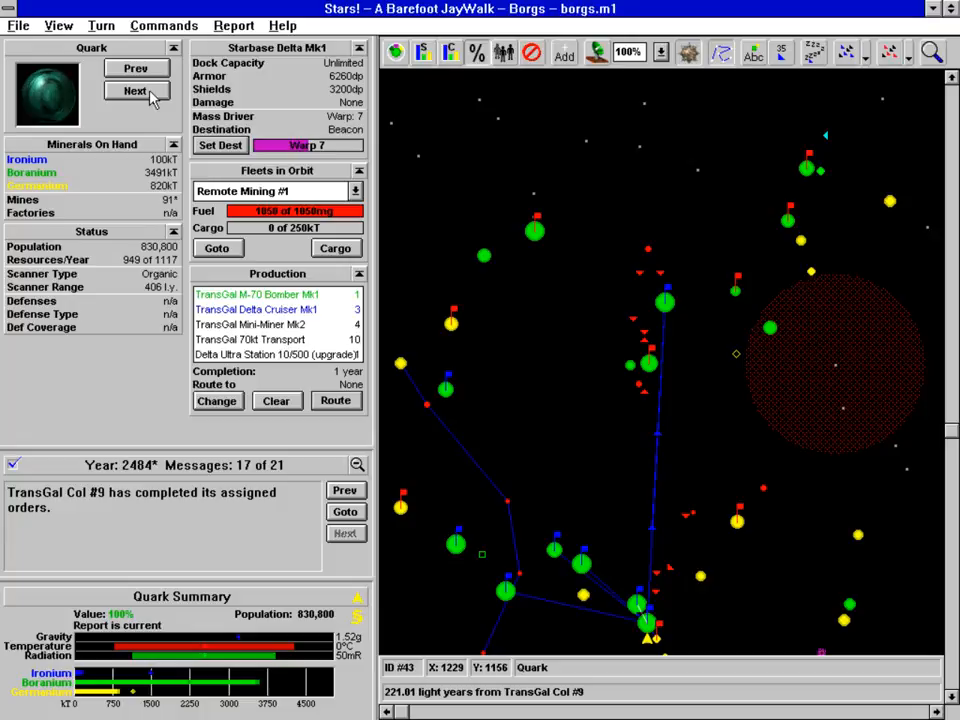
{"action": "left_click", "coordinate": [136, 92]}
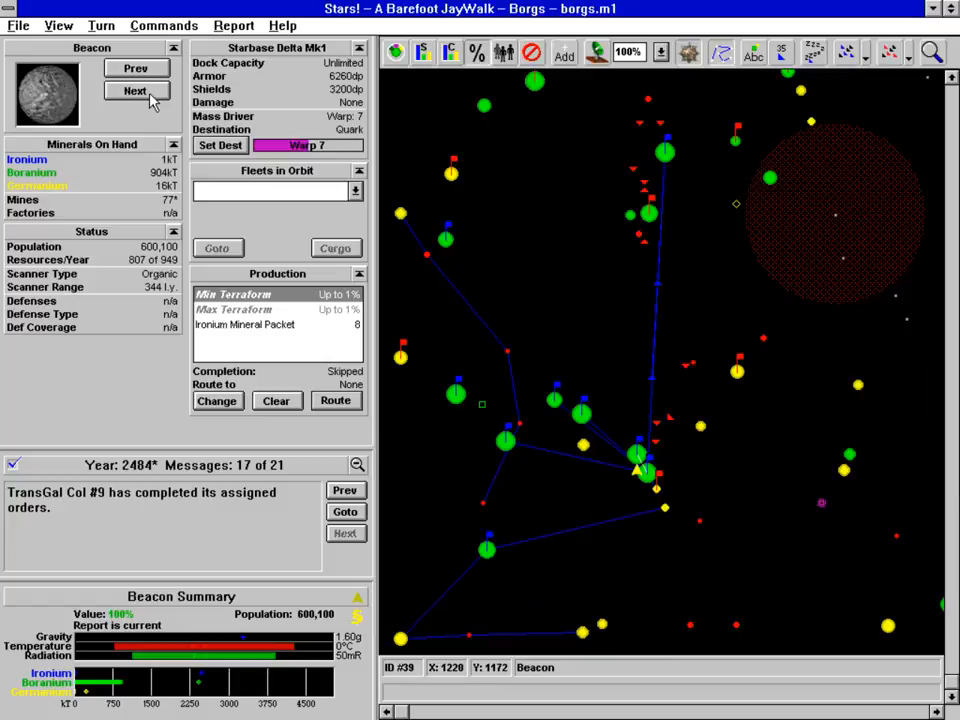
{"action": "left_click", "coordinate": [136, 92]}
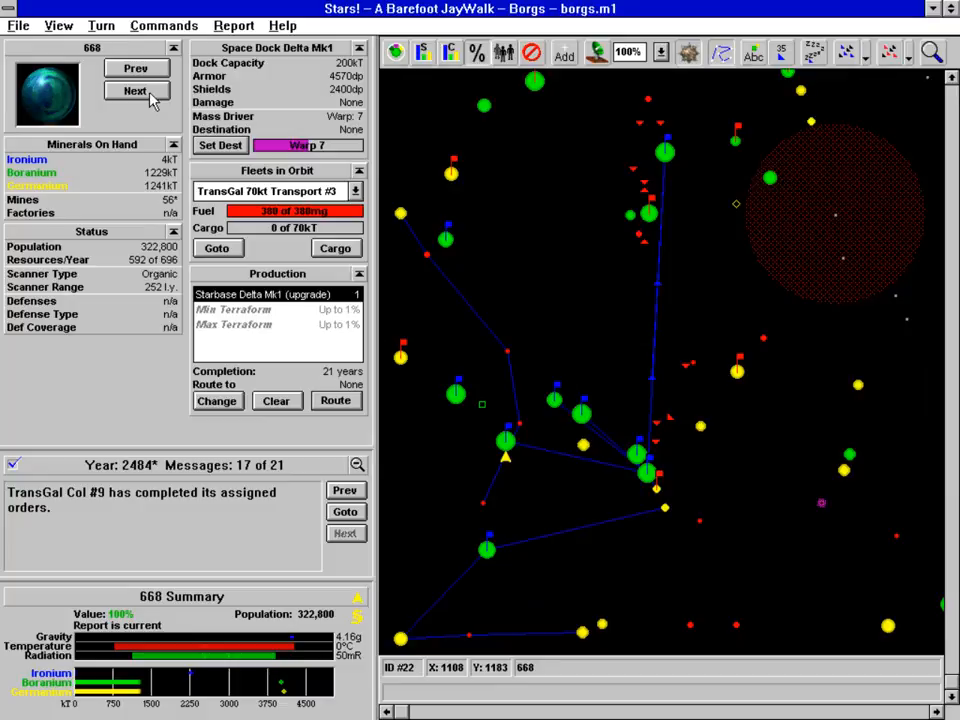
{"action": "left_click", "coordinate": [134, 92]}
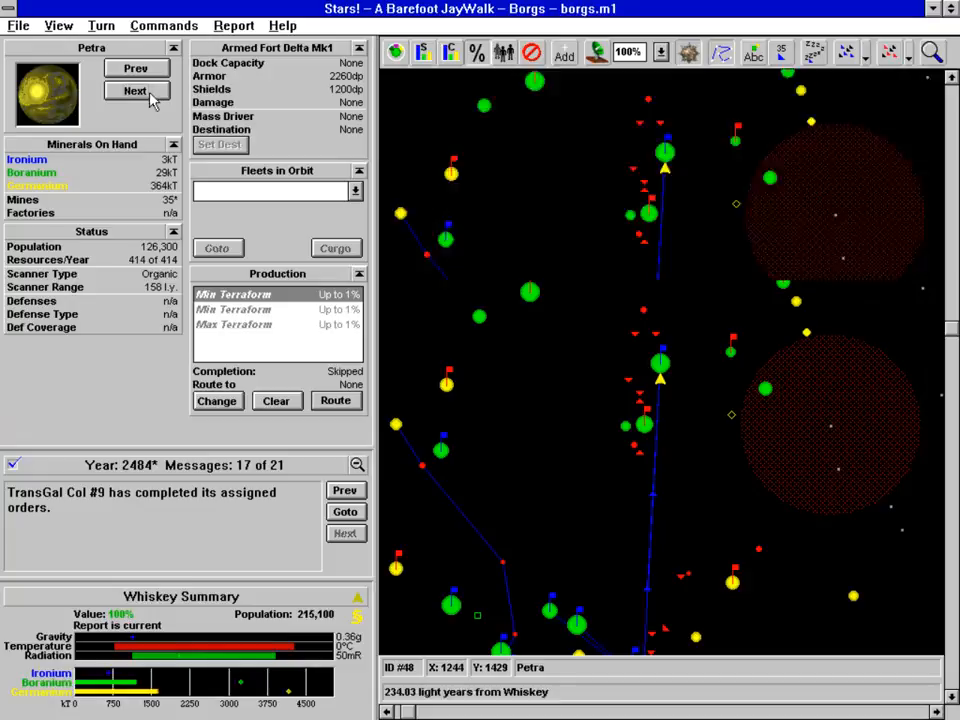
{"action": "left_click", "coordinate": [136, 92]}
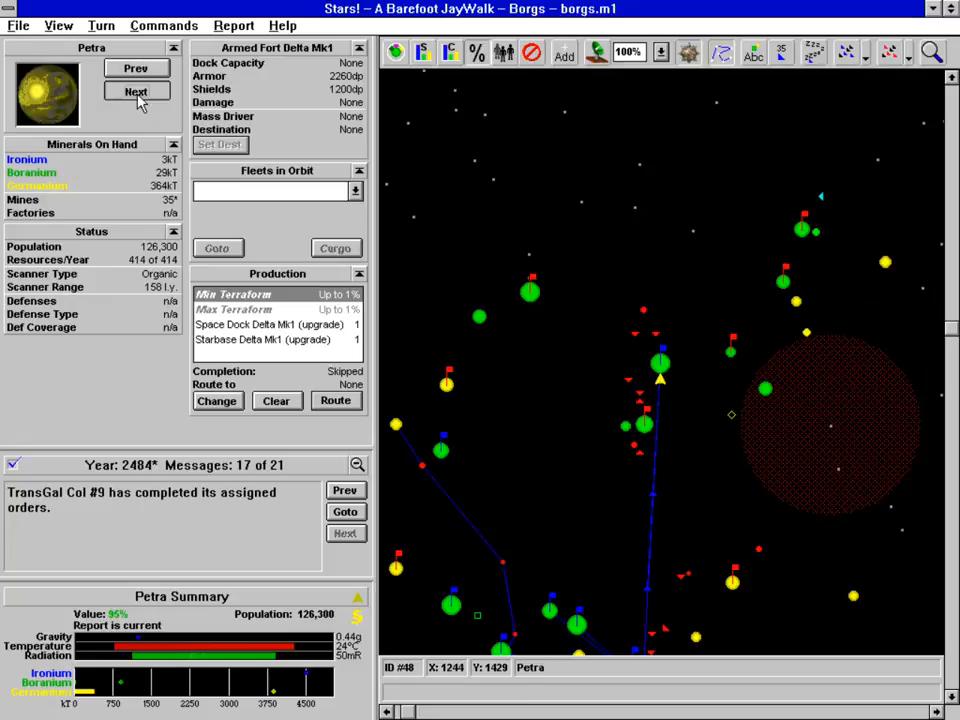
Cycle through Desert's and Elder's queues back to Quark with its Delta Ultra Station 10/500 upgrade.
{"action": "left_click", "coordinate": [136, 90]}
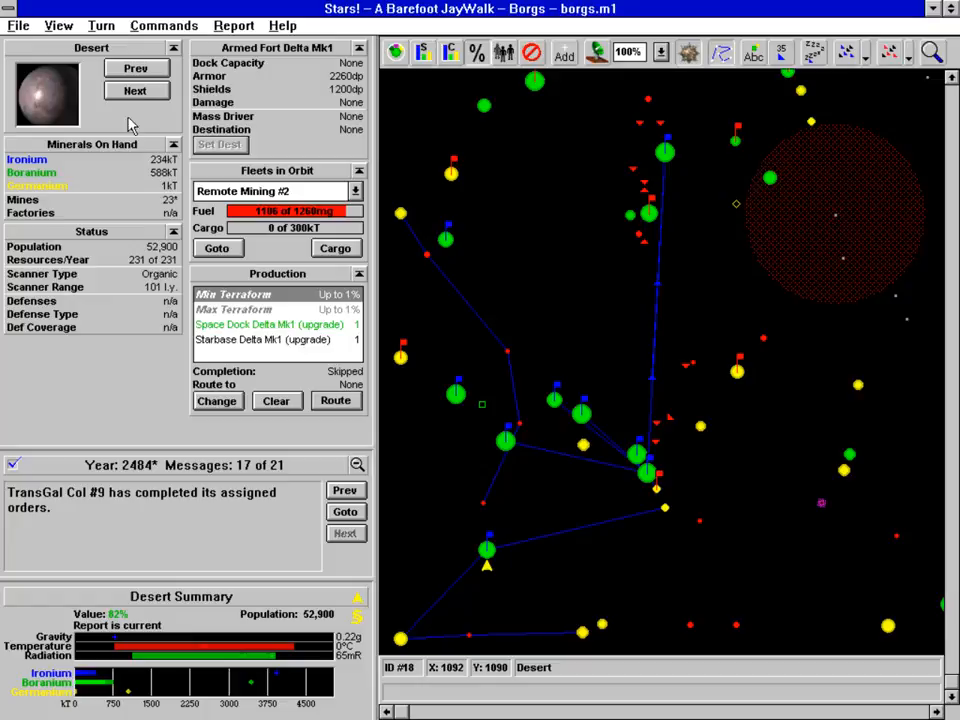
{"action": "left_click", "coordinate": [136, 90]}
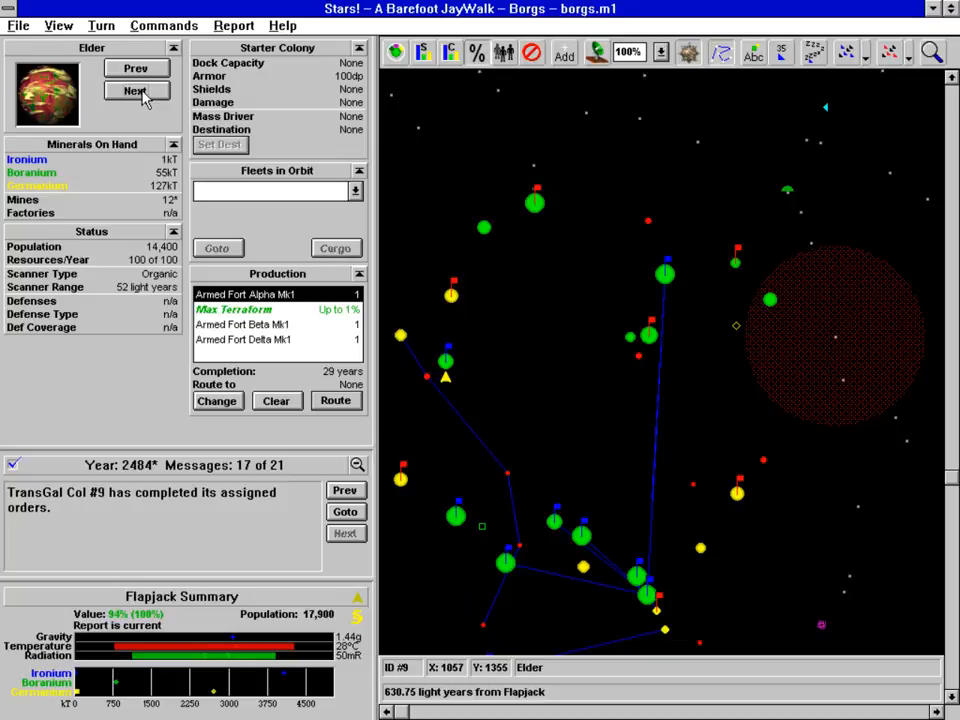
{"action": "left_click", "coordinate": [136, 90]}
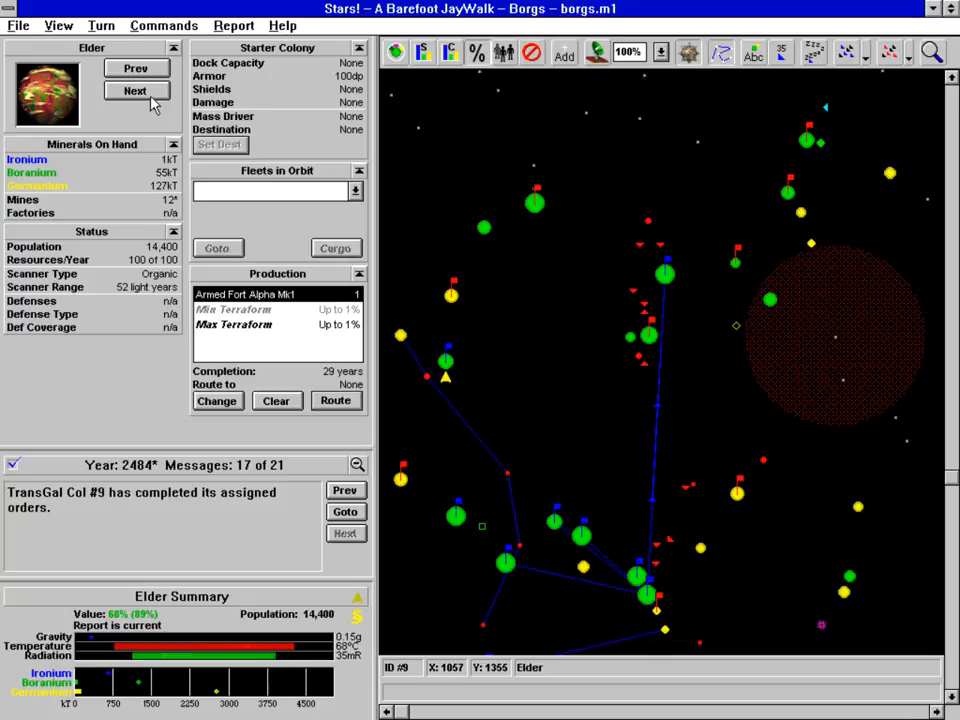
{"action": "left_click", "coordinate": [134, 92]}
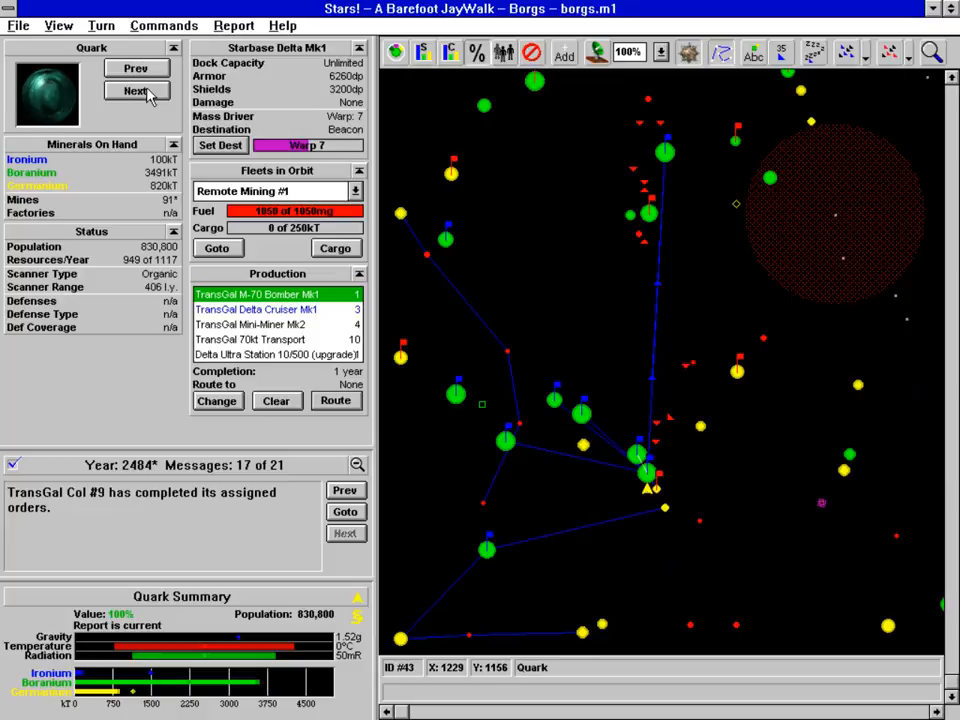